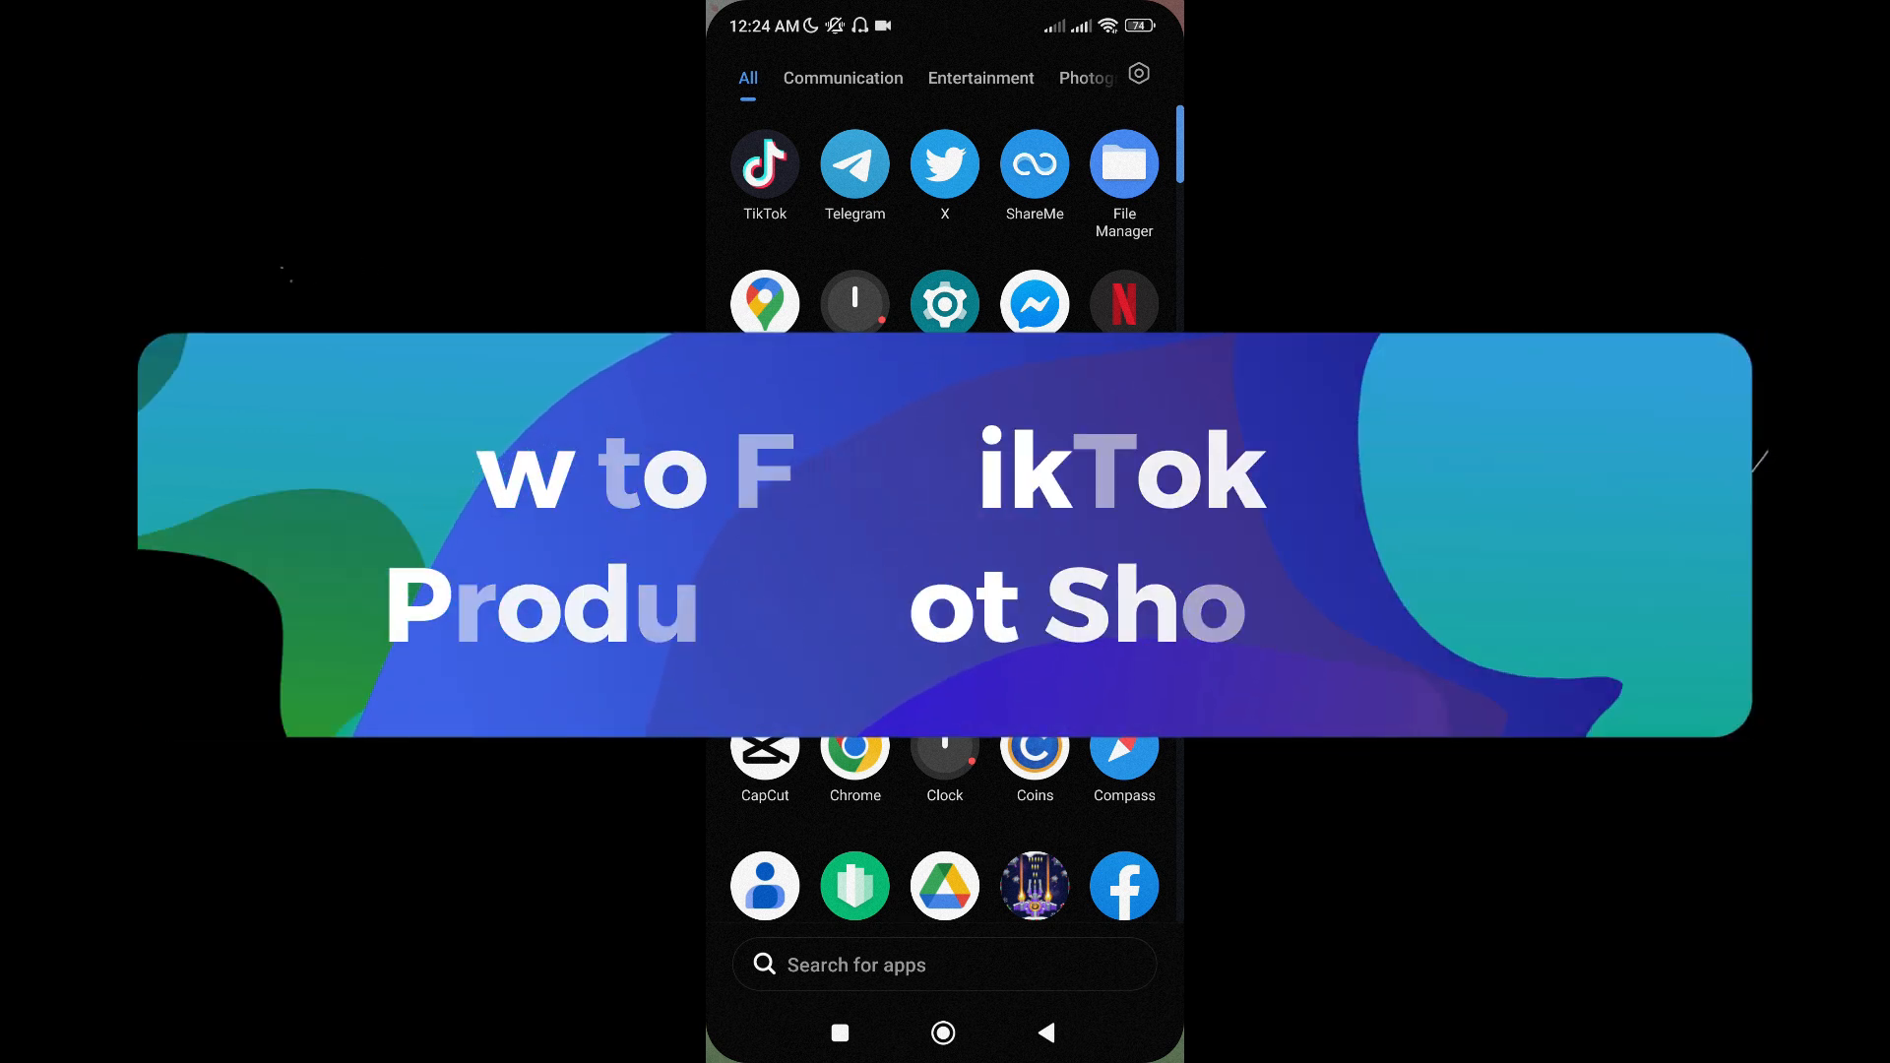
Launch TikTok and go to your profile, showing the empty shop products tab.
left_click(764, 166)
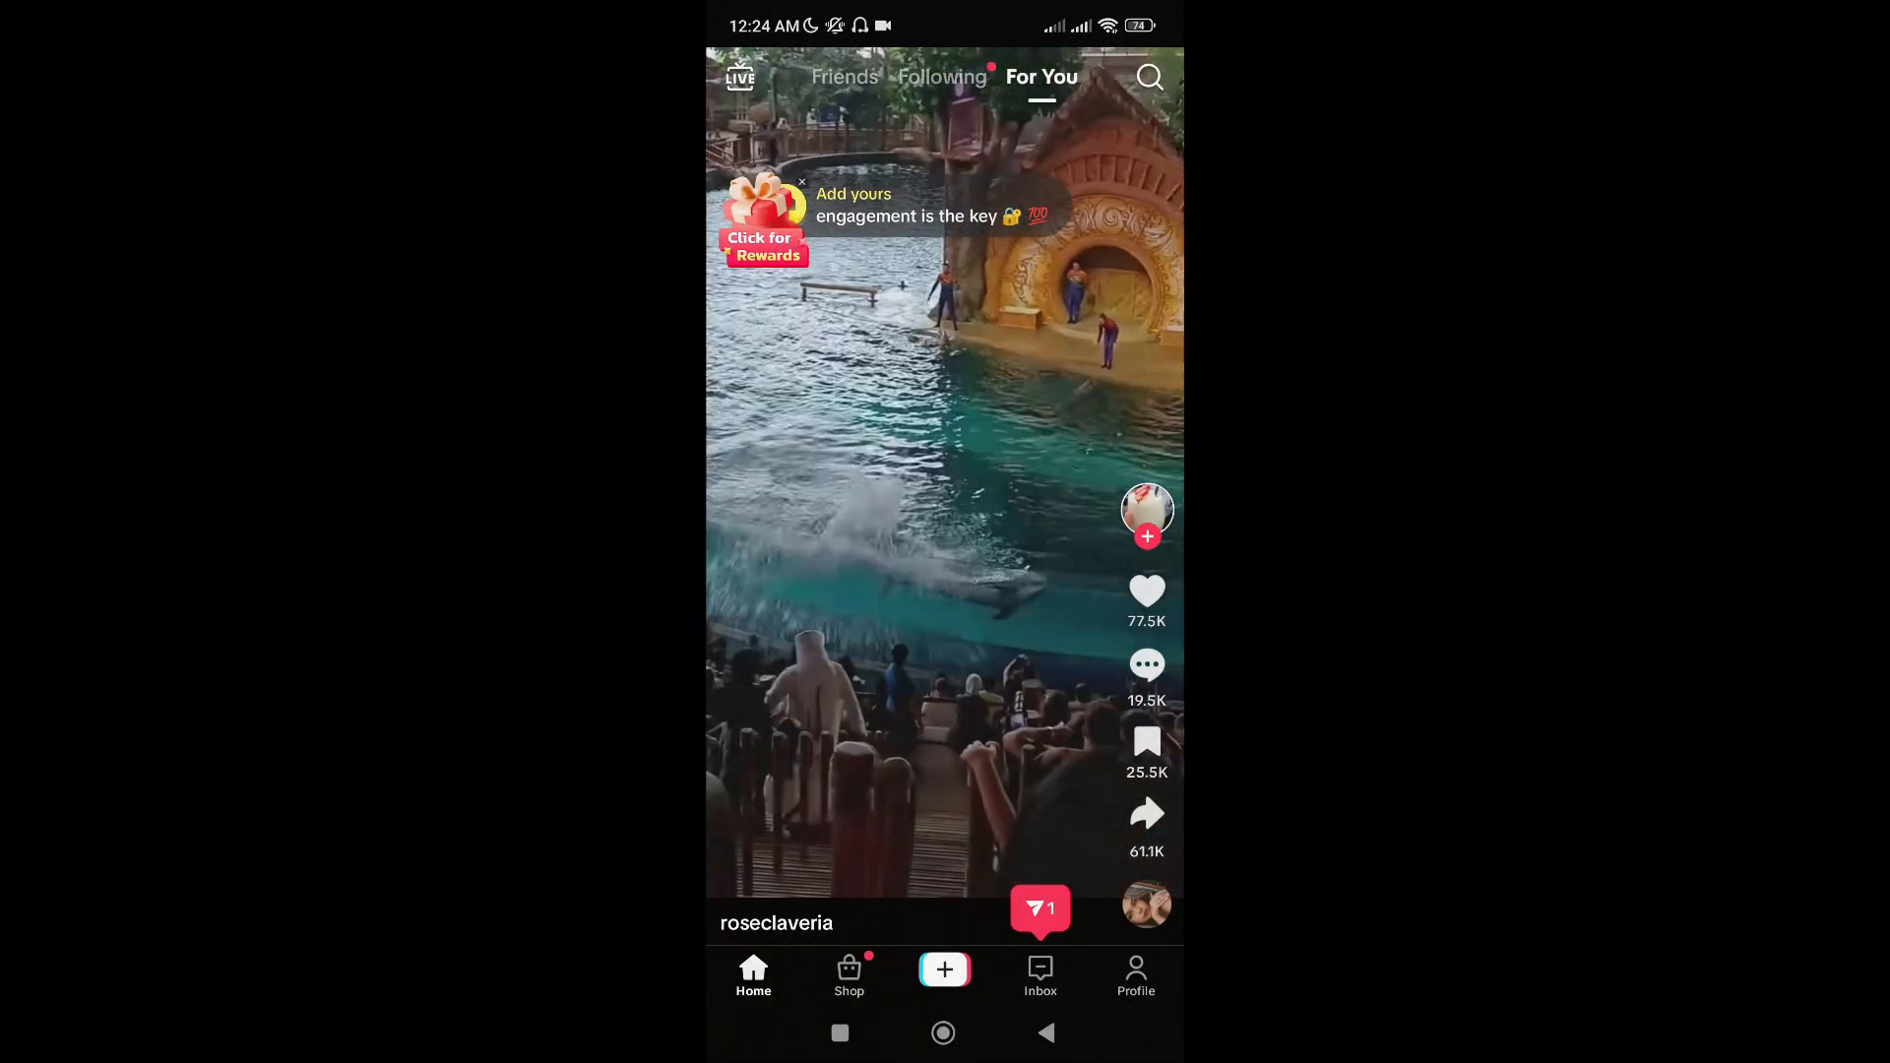
left_click(1134, 977)
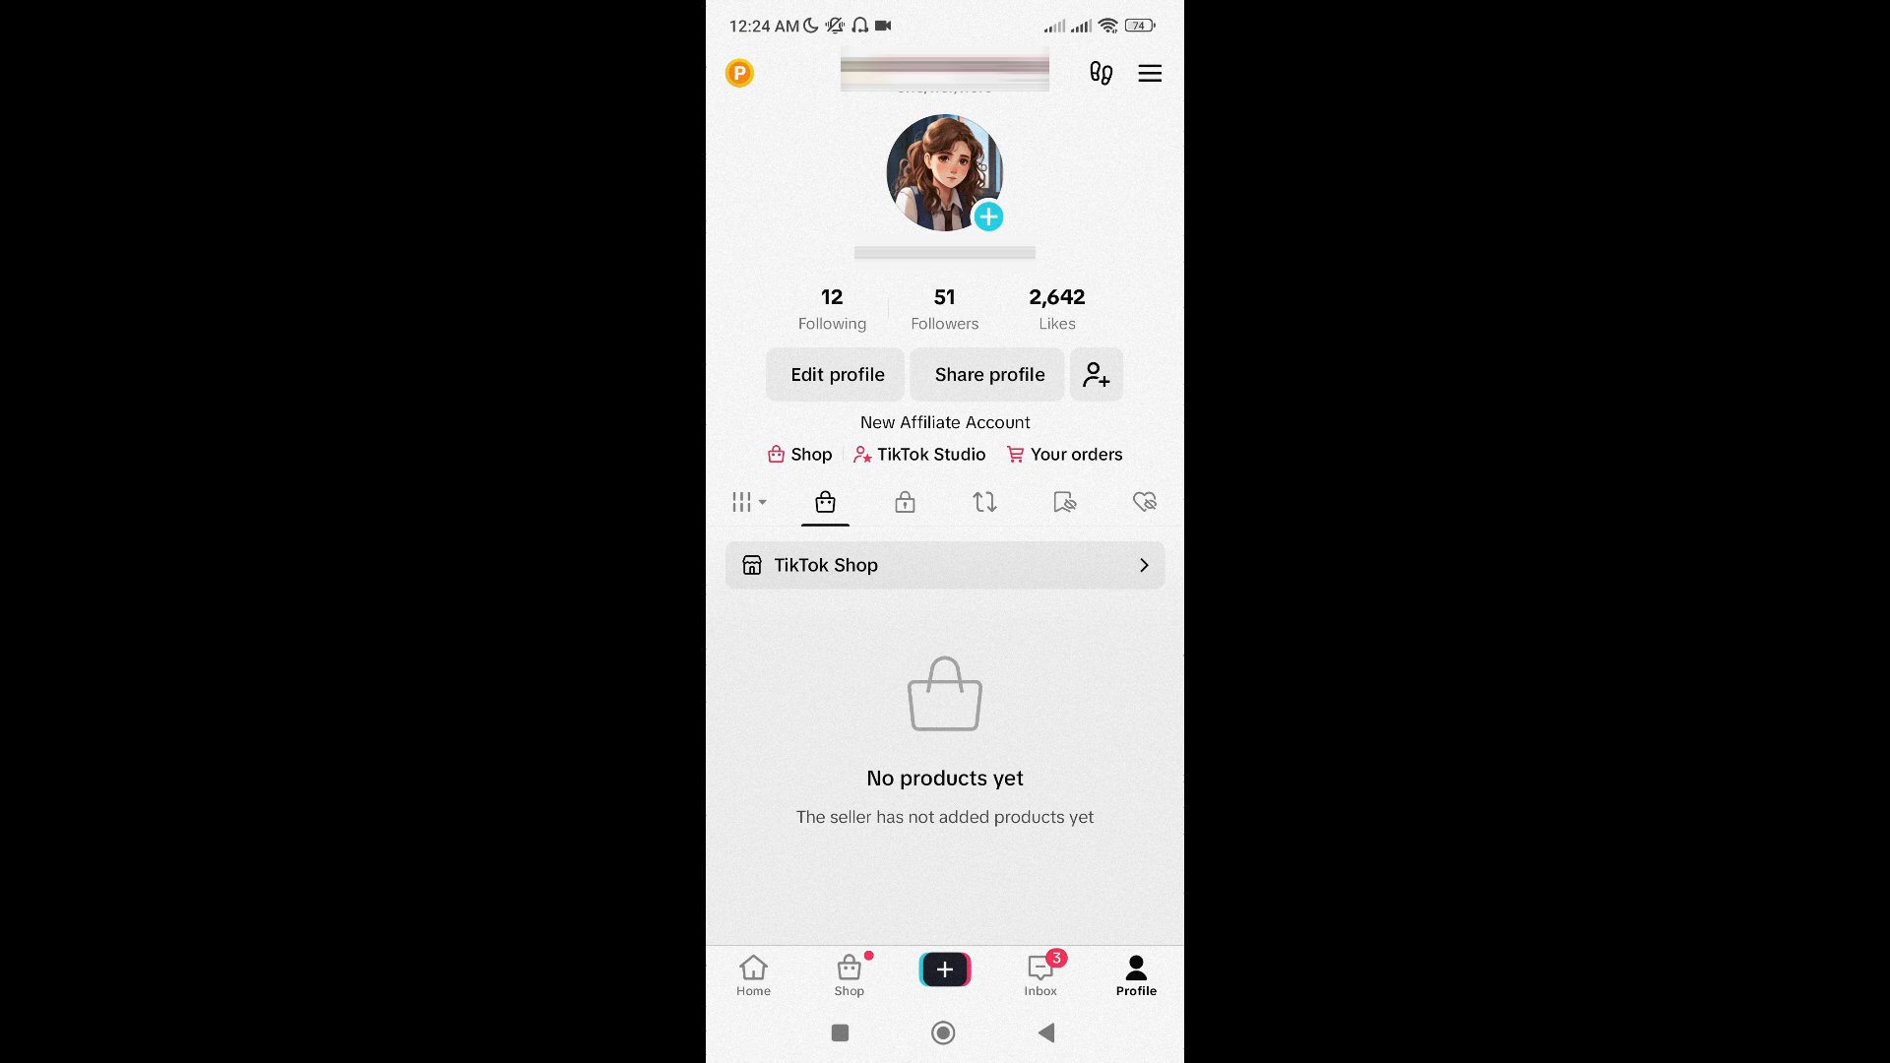
Go through TikTok Studio and TikTok Shop for Creator to the seller home checklist.
left_click(930, 454)
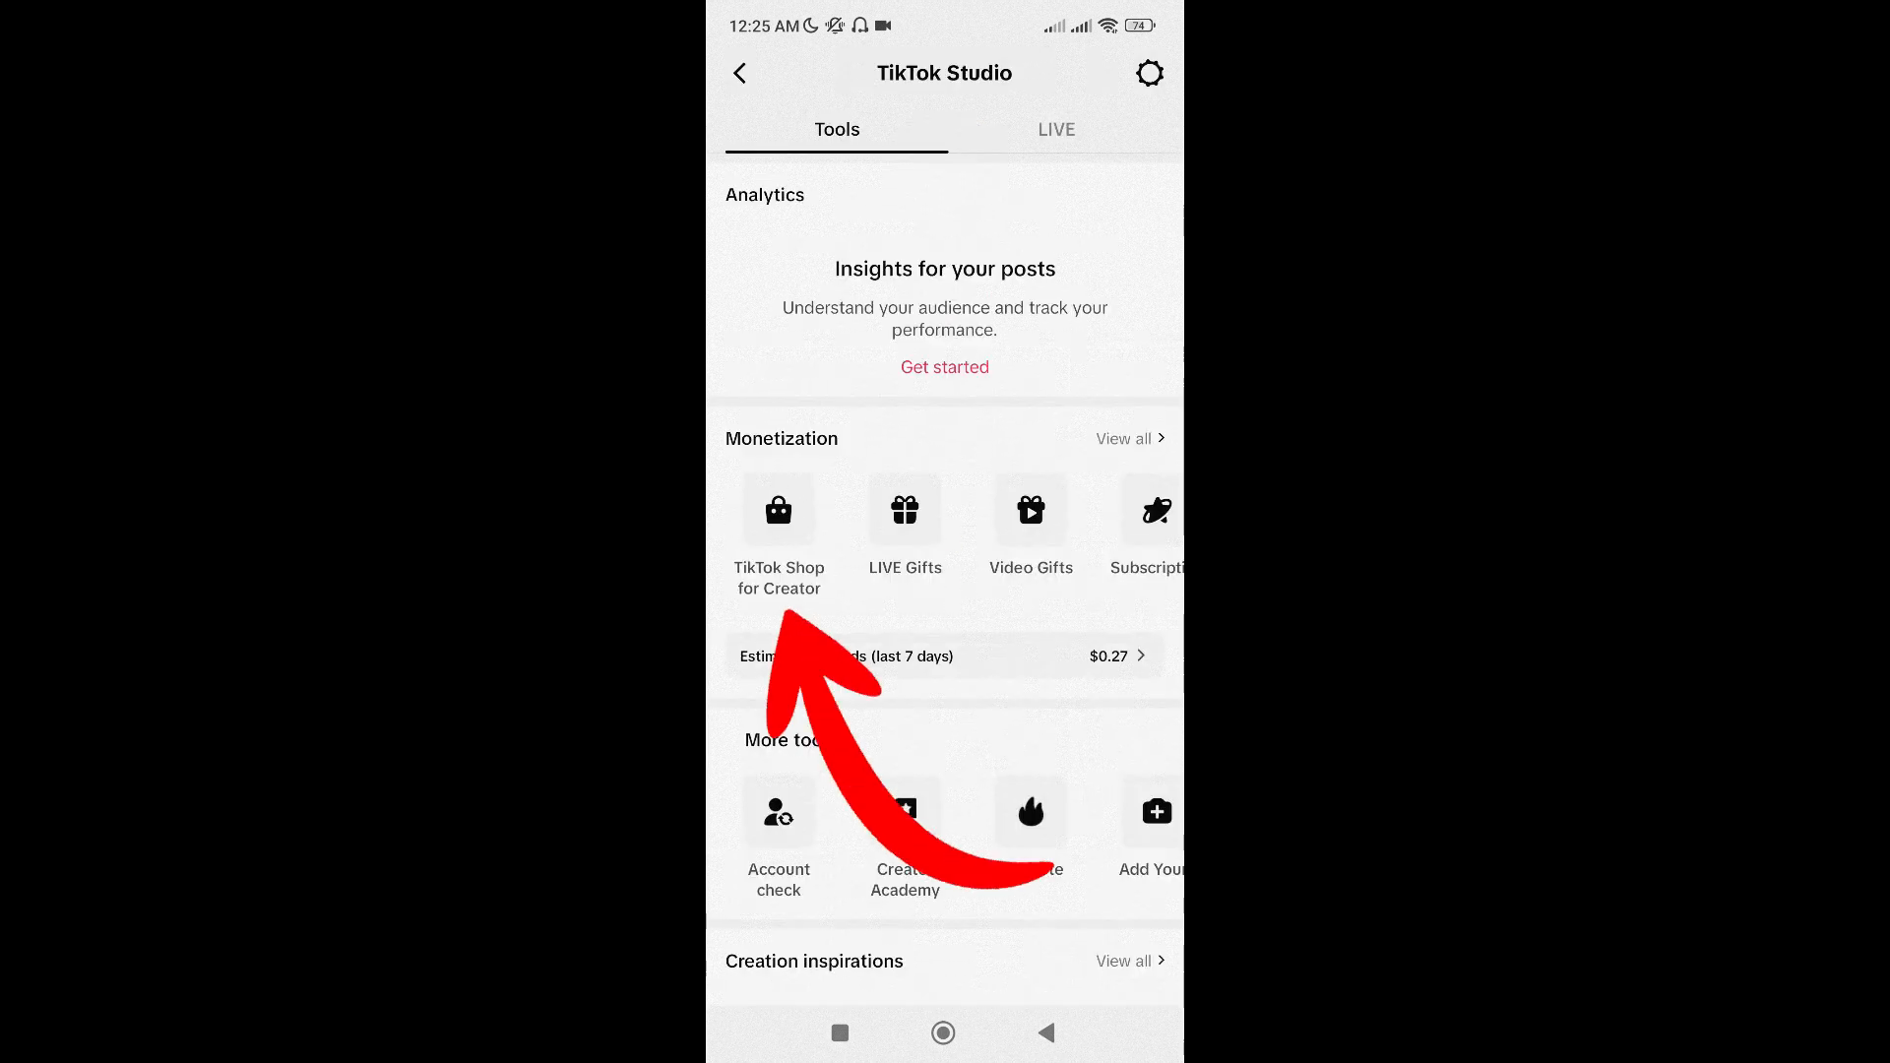
left_click(779, 509)
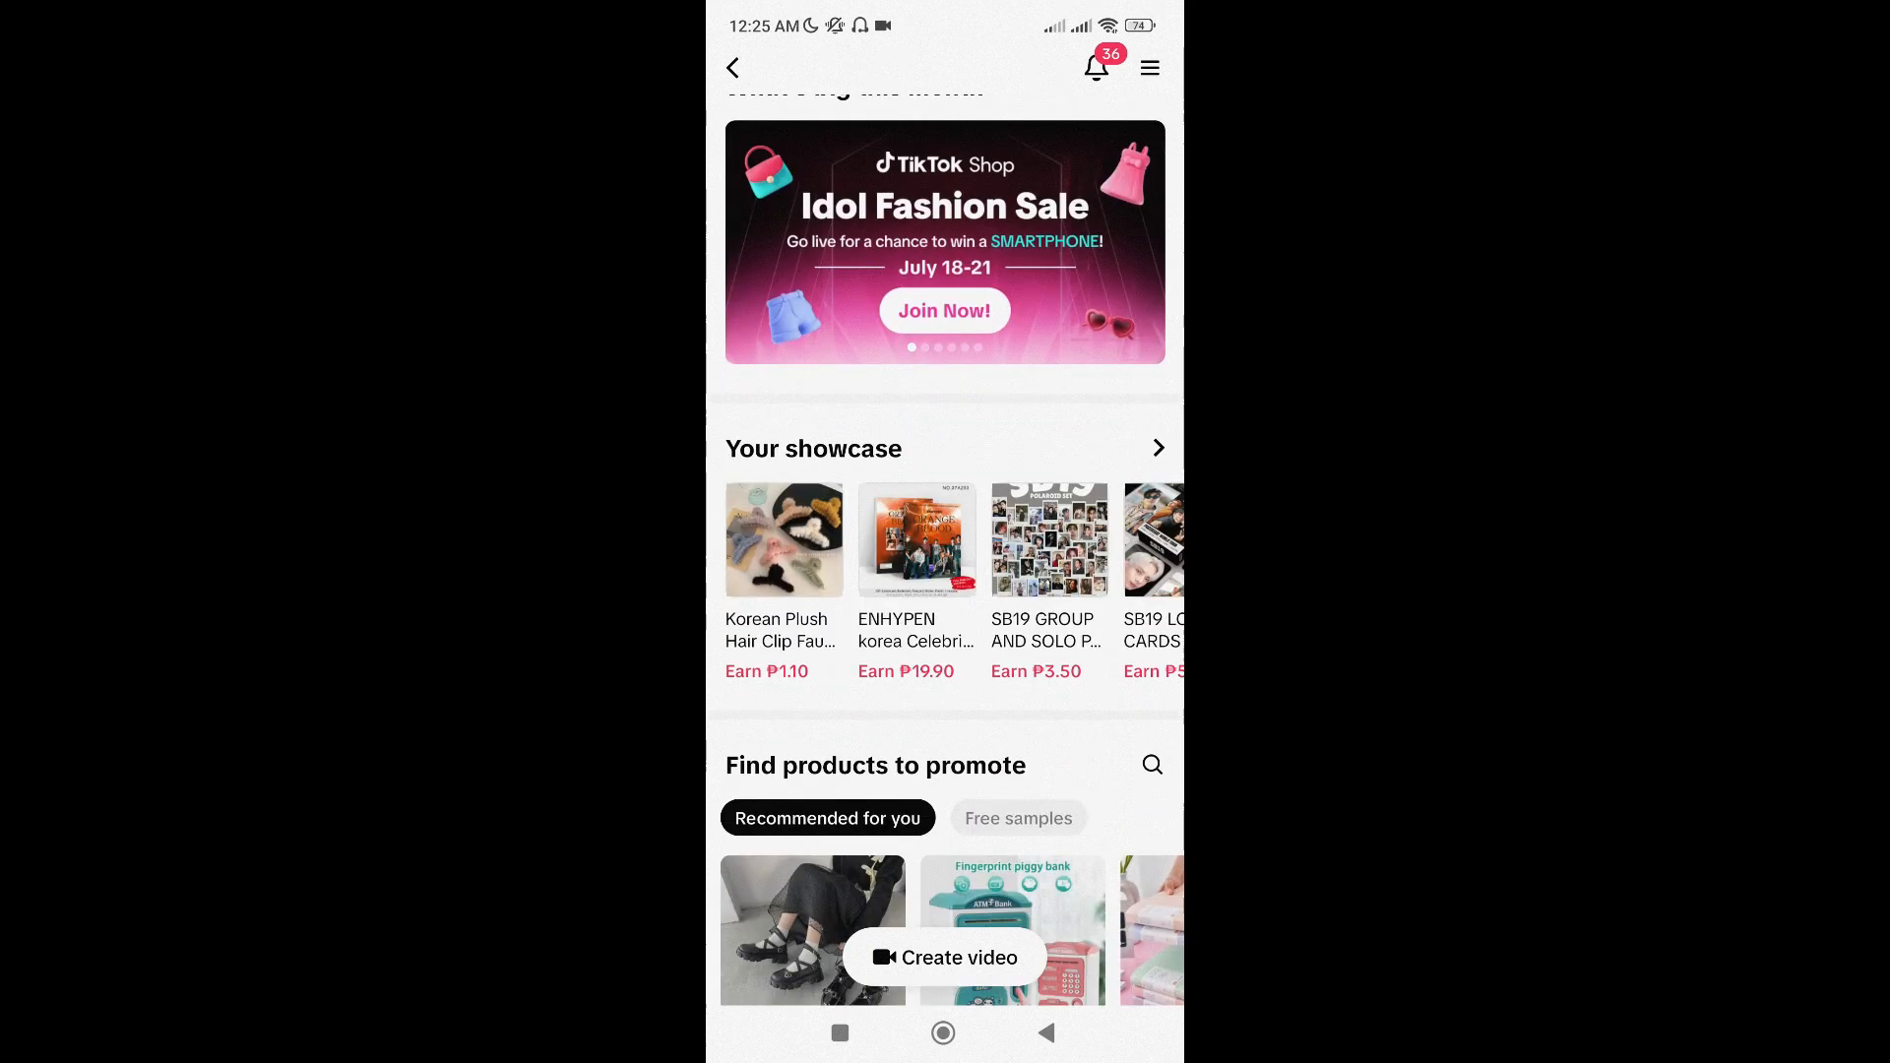
left_click(1155, 447)
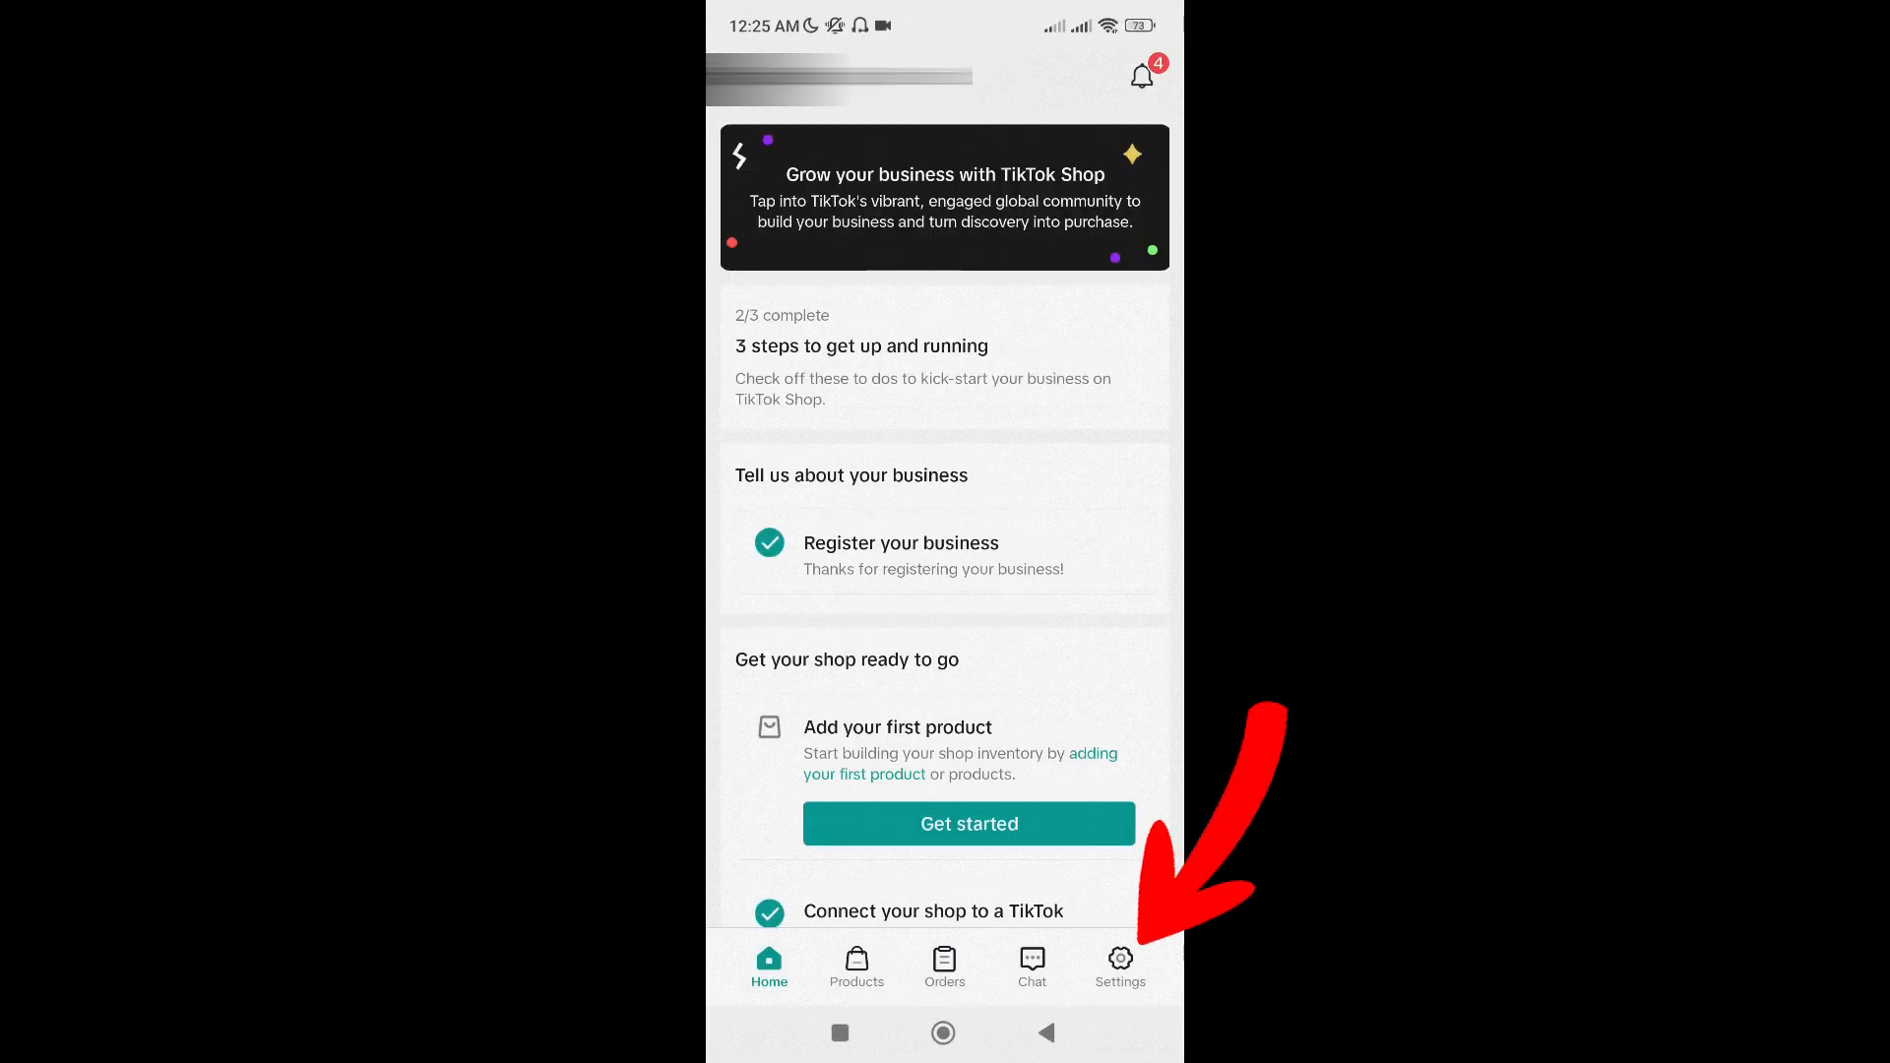
Try linking a marketing account under Linked TikTok accounts, then open the probation warning article.
left_click(1119, 965)
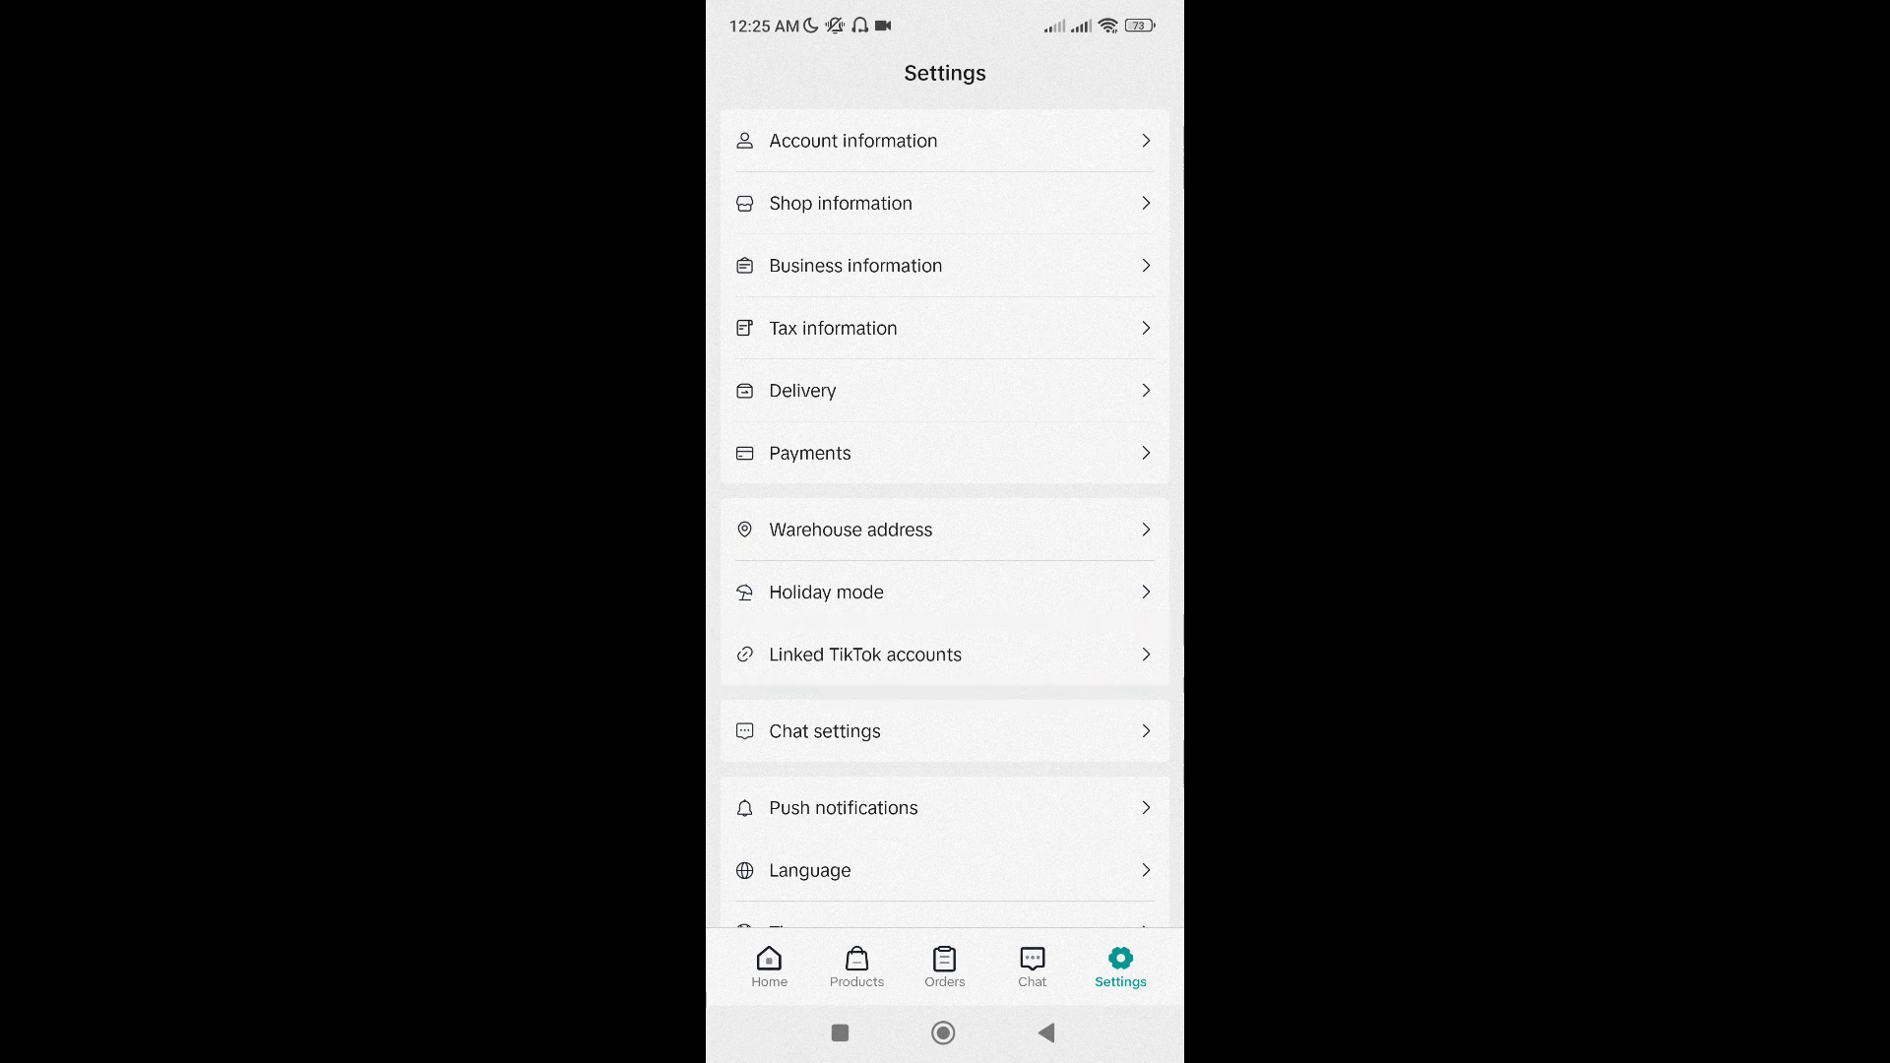
left_click(864, 654)
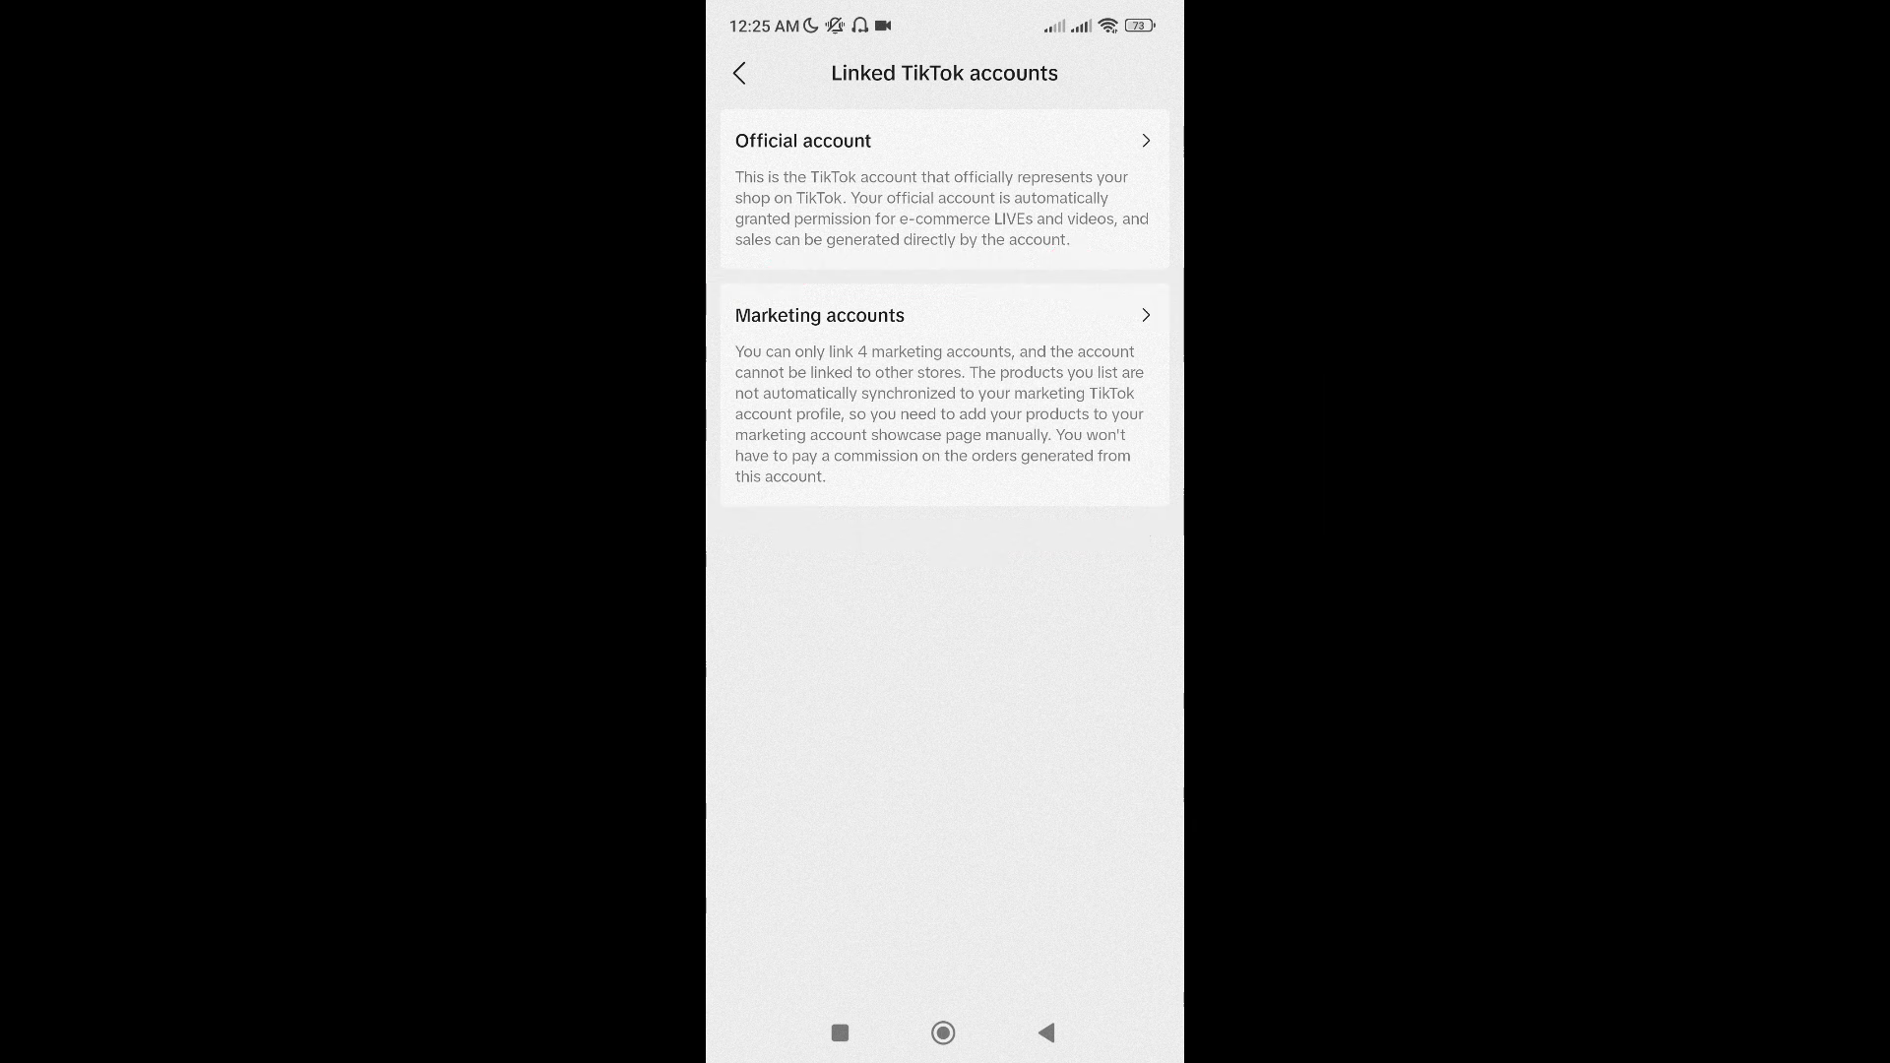
left_click(943, 315)
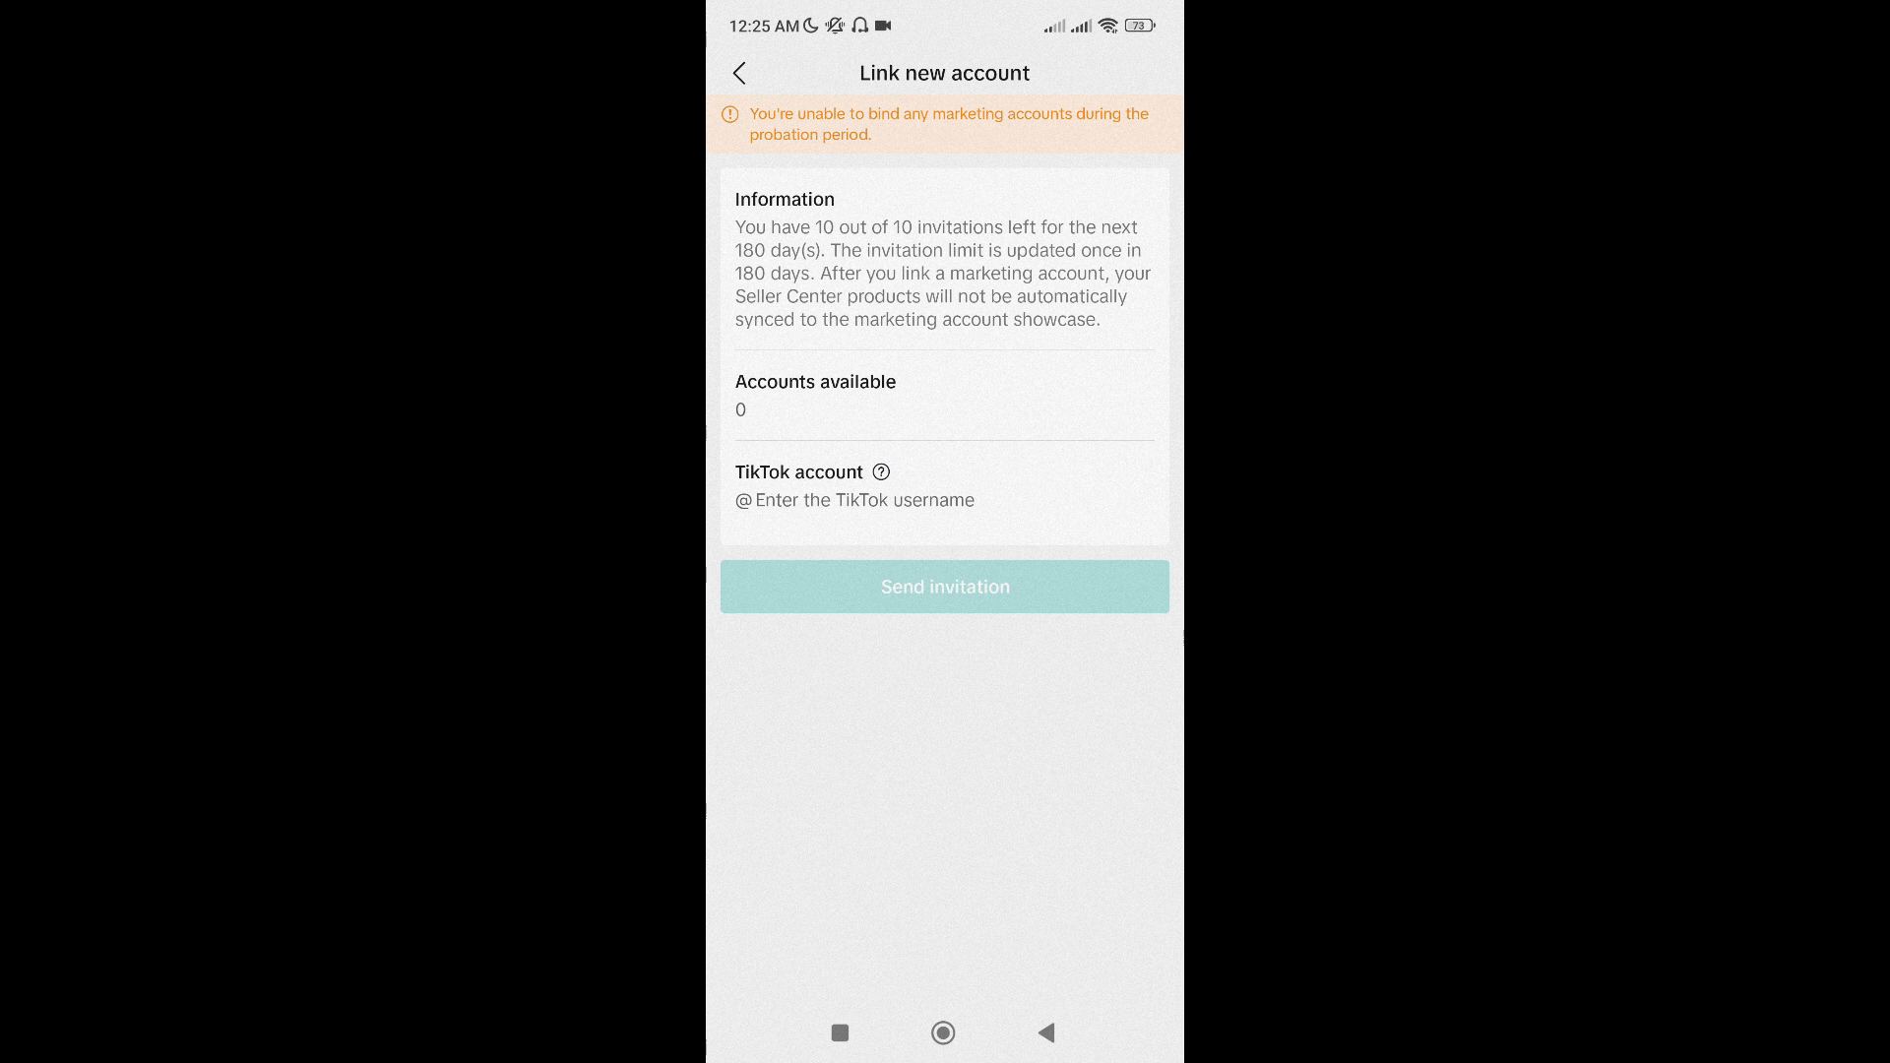
left_click(944, 1033)
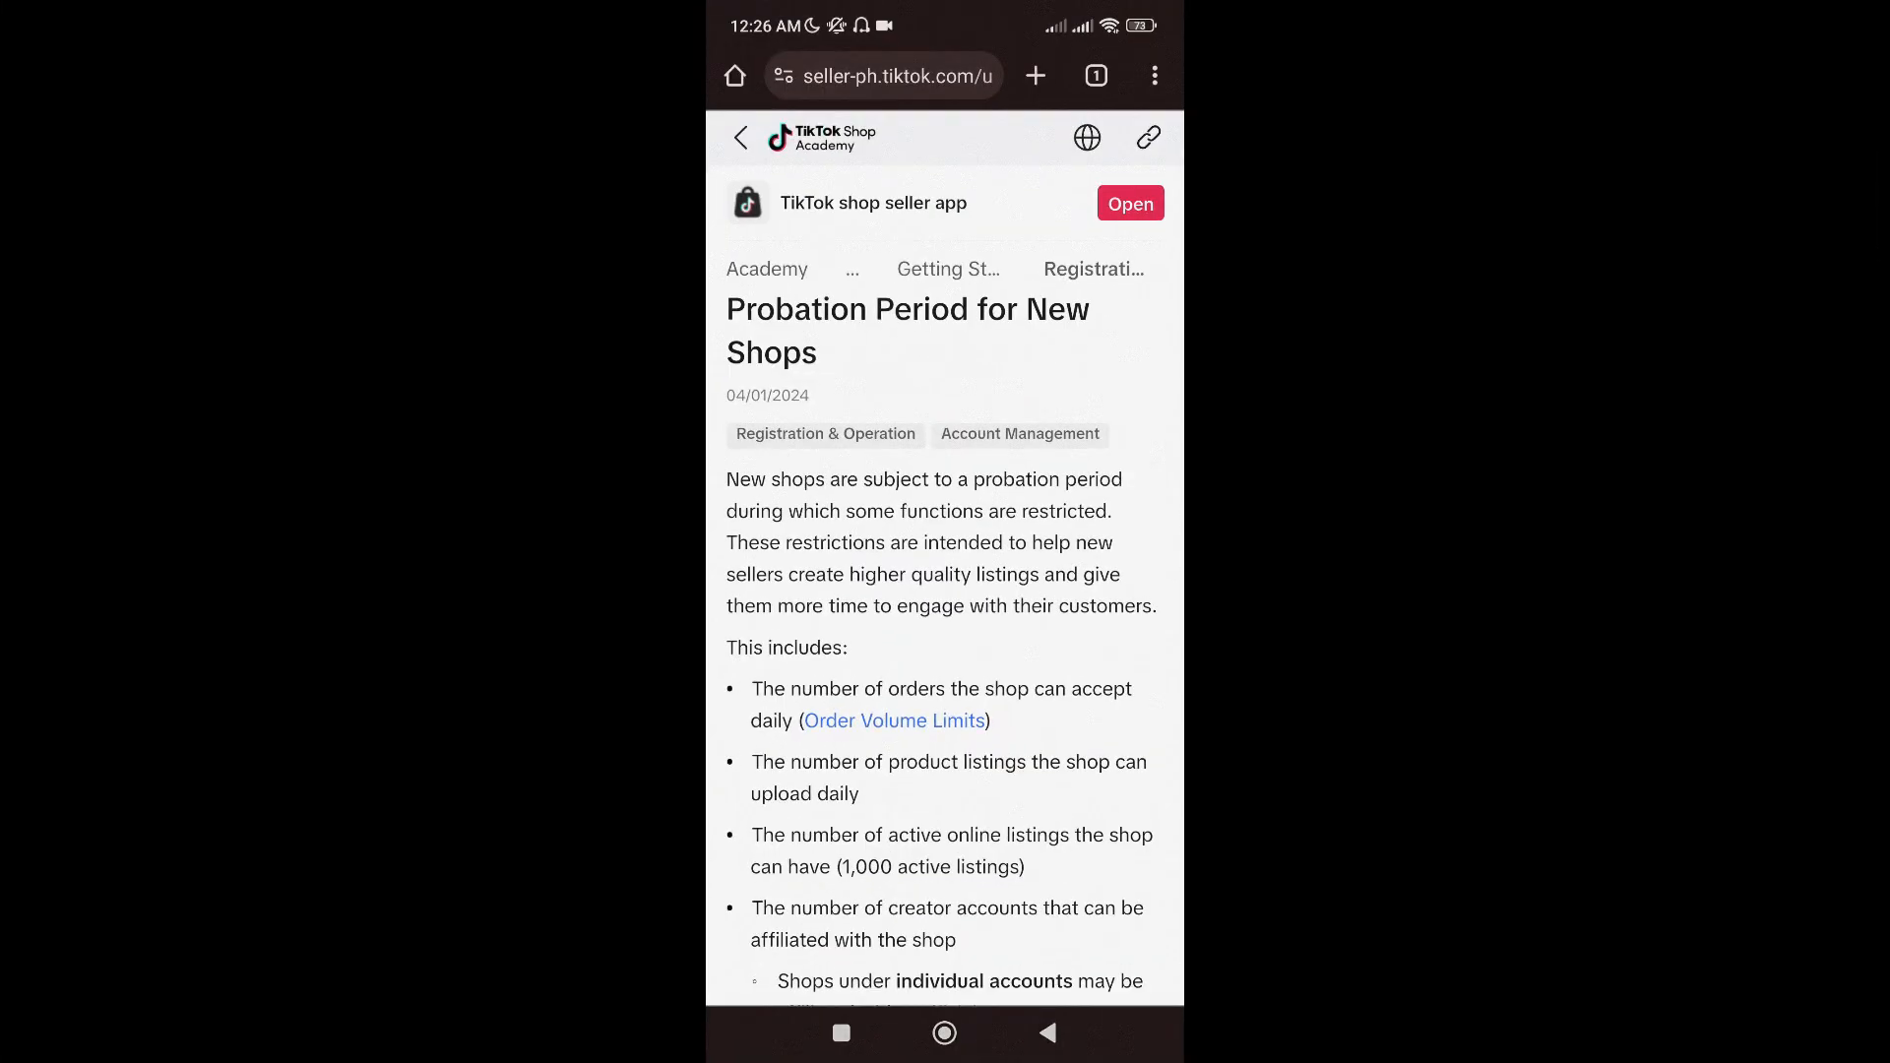
Scroll the probation article to 'When will the restrictions be lifted', e.g. 500 fulfilled orders.
scroll("up", 3)
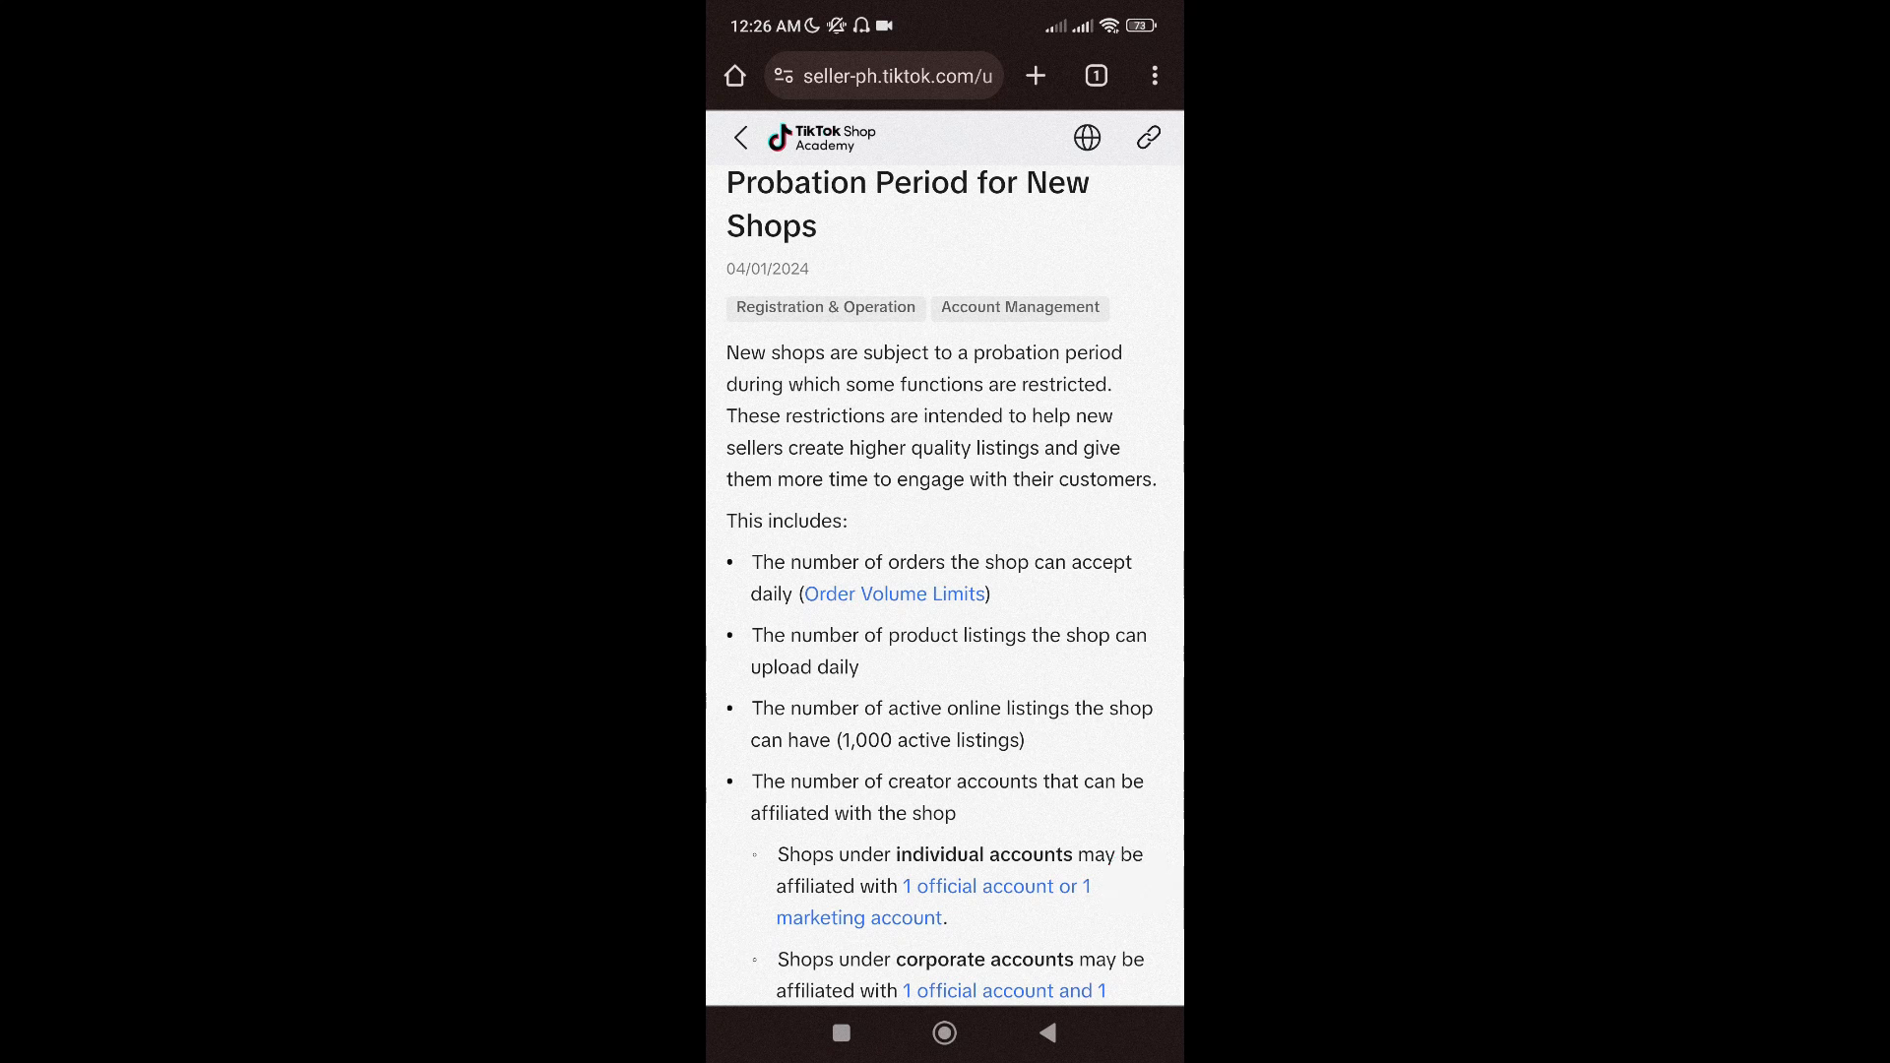
scroll("up", 3)
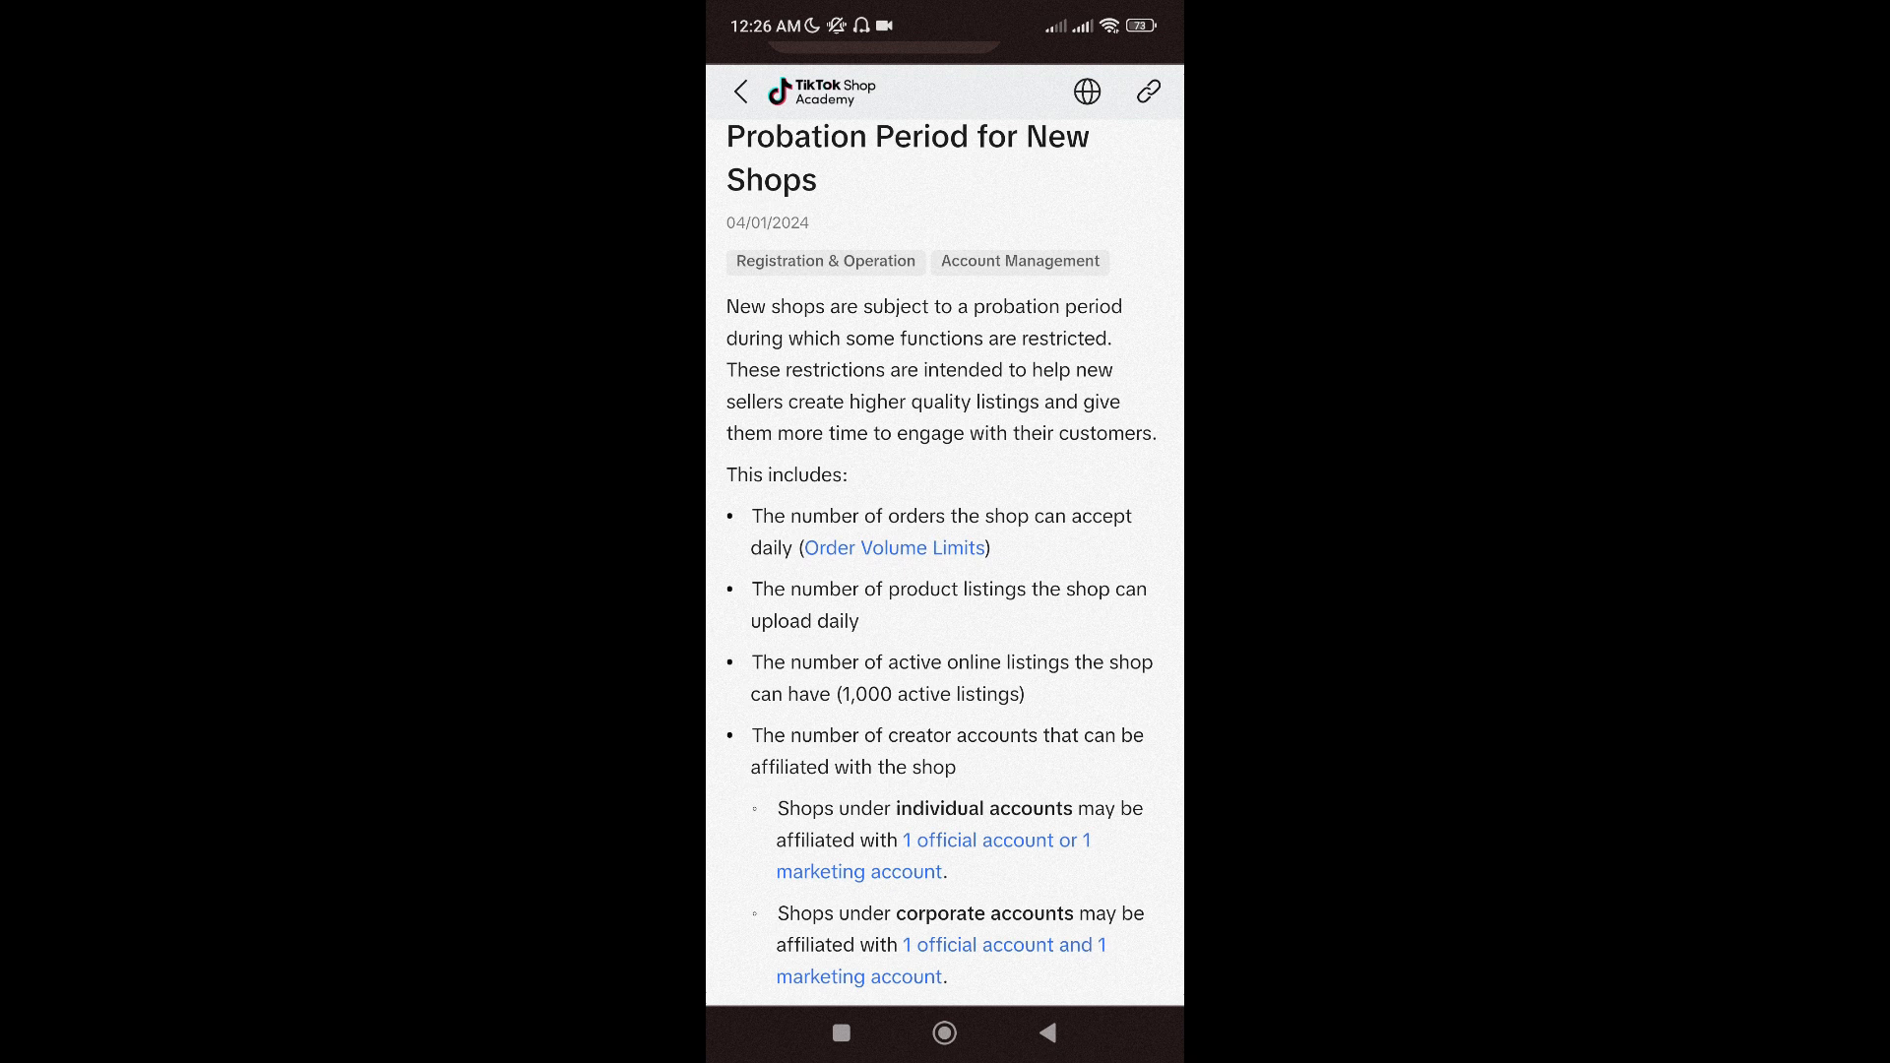
scroll("down", 3)
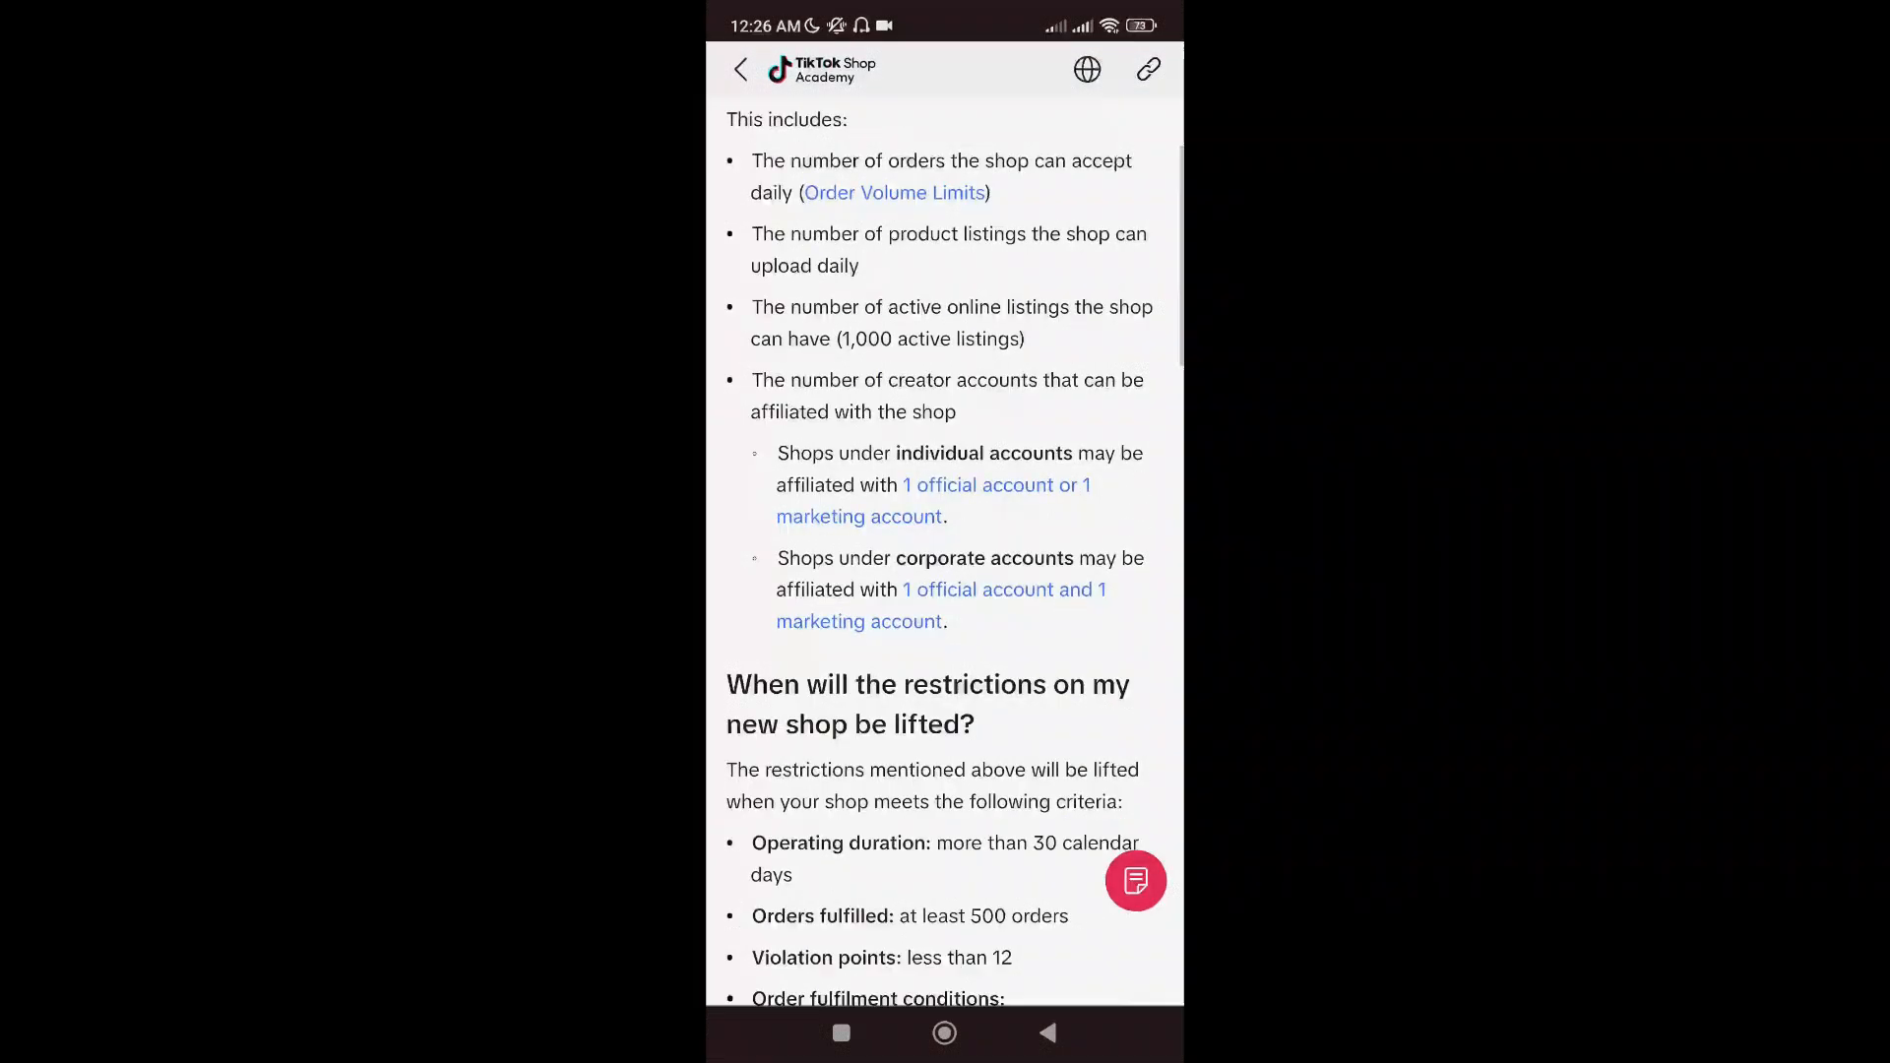
scroll("down", 3)
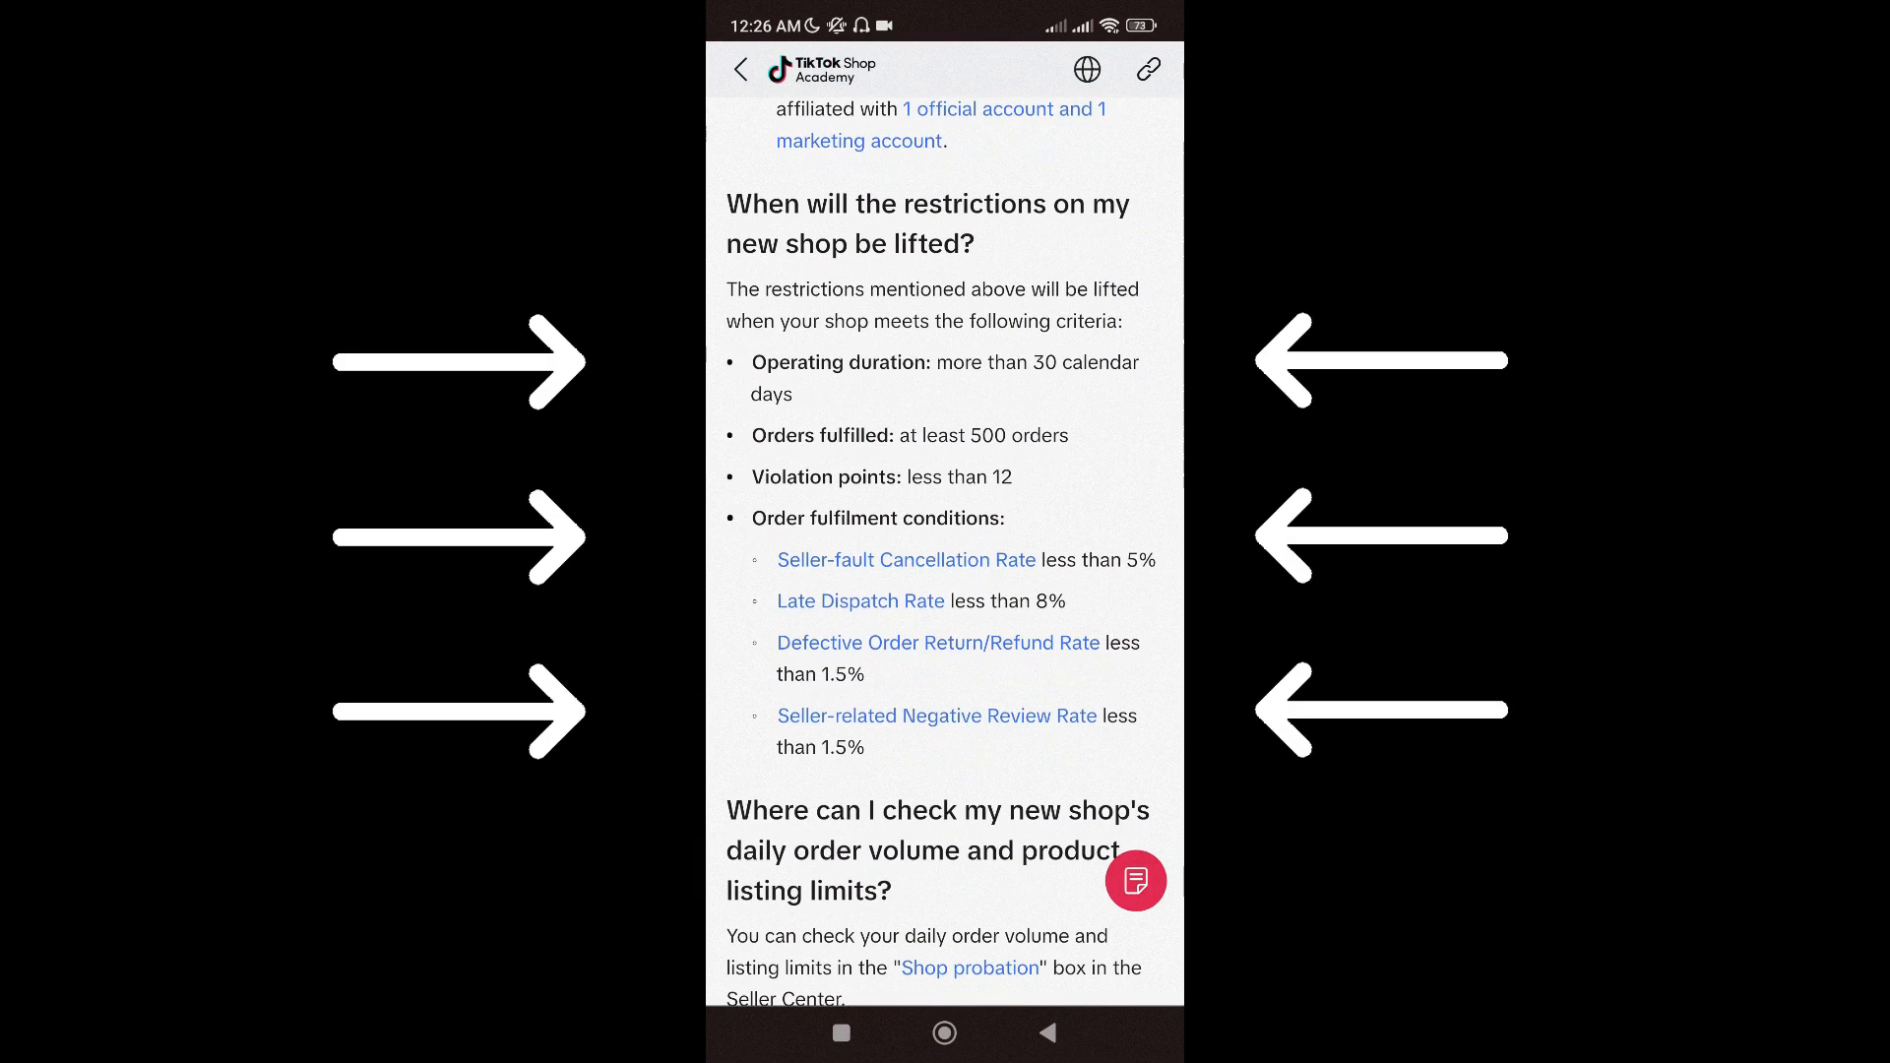